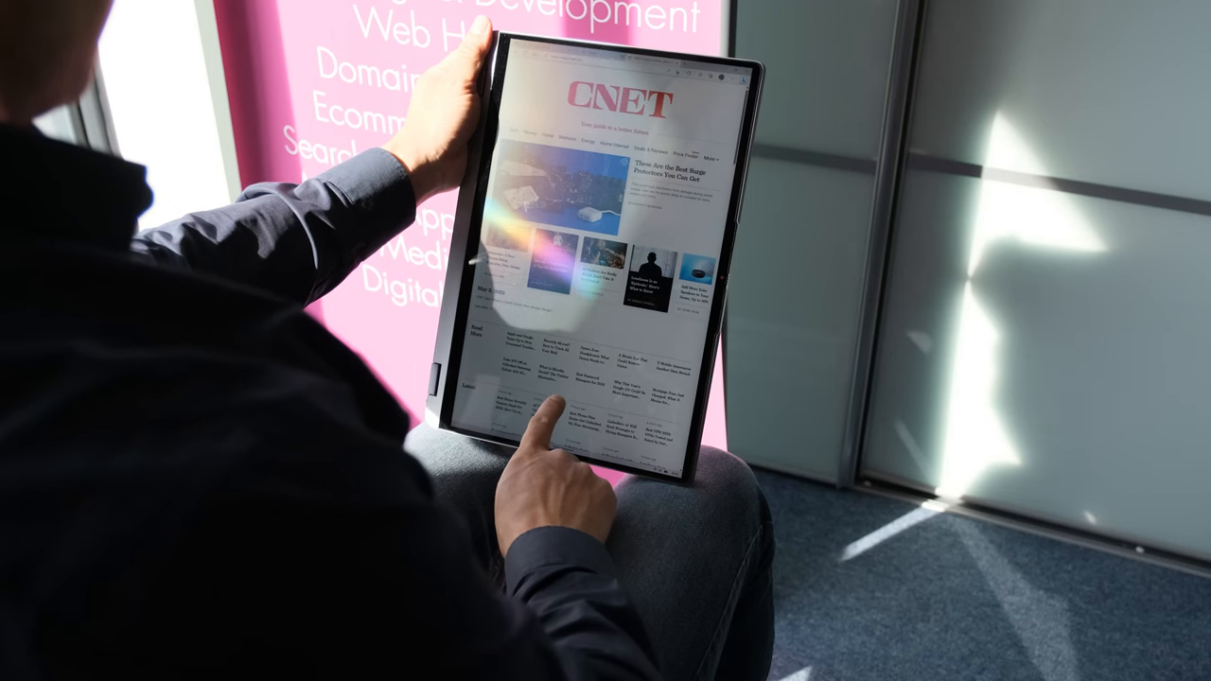
# - Type JOE BLOGGS in place of the NAME placeholder on the birthday flyer
pyautogui.scroll(-3)
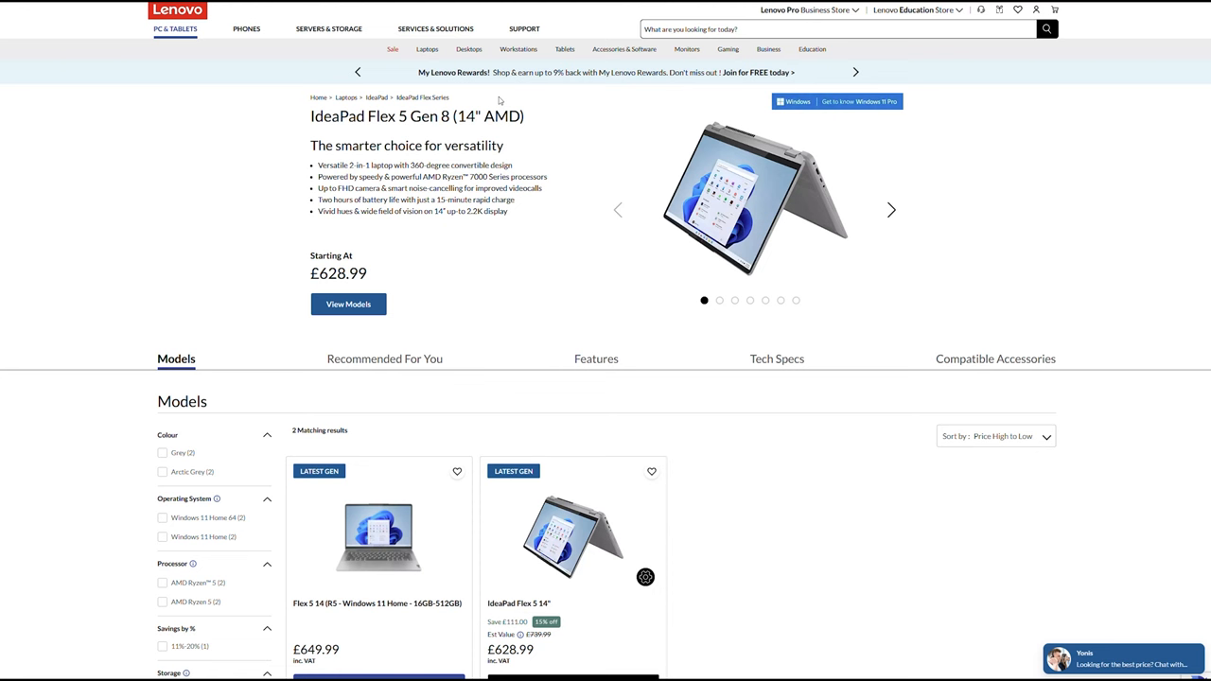
pyautogui.moveTo(464, 140)
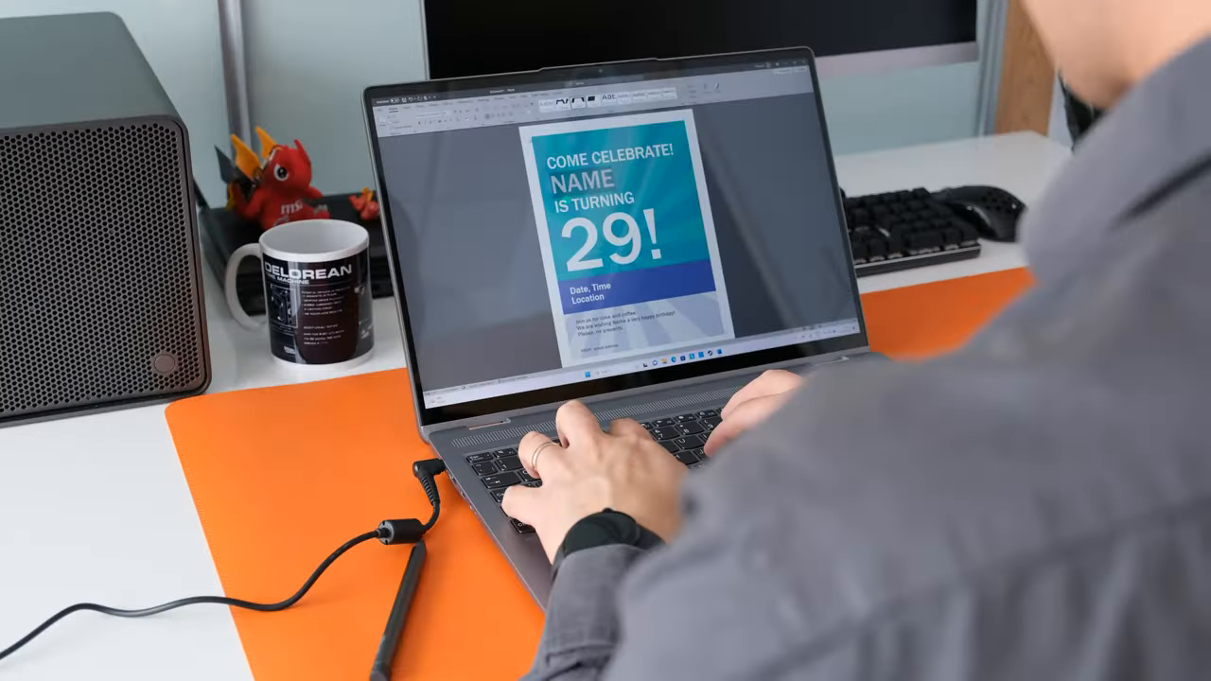
pyautogui.write('JOE BL')
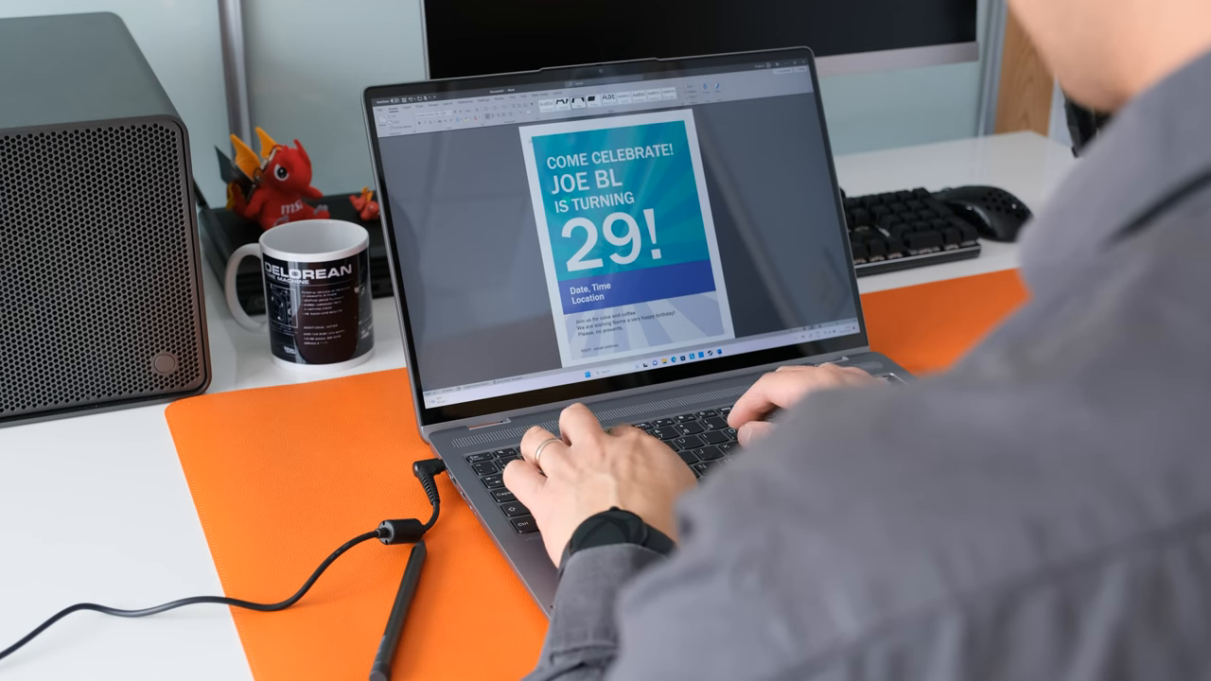
pyautogui.write('OGGS')
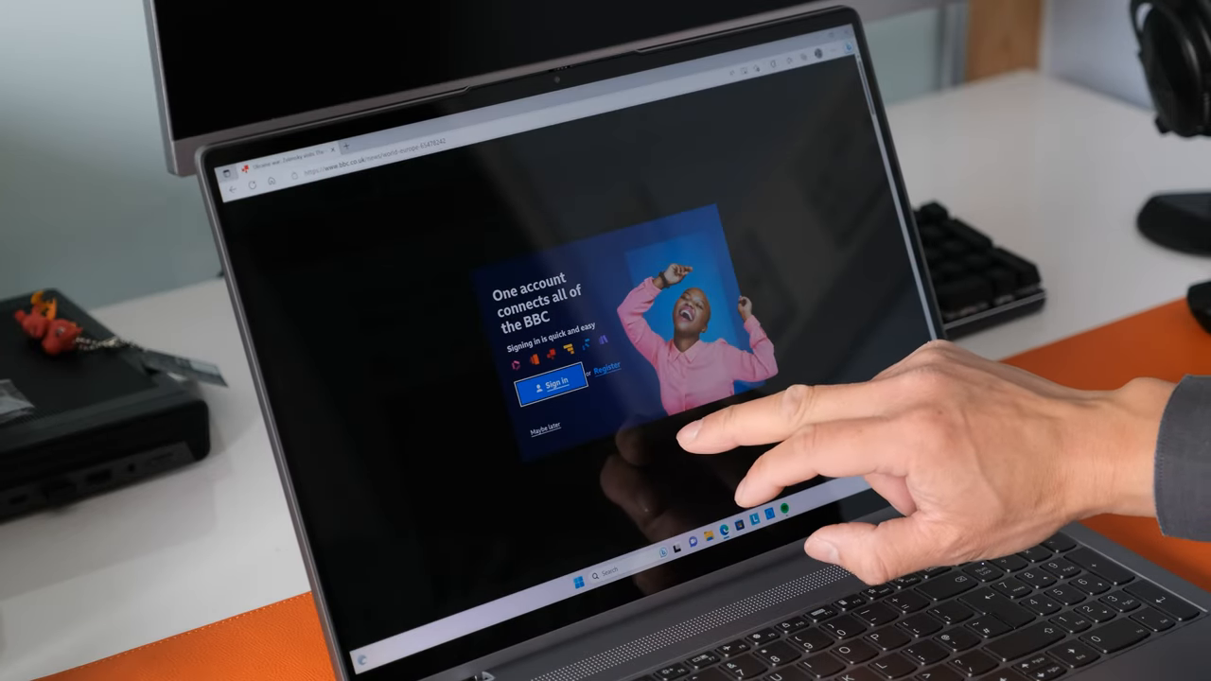
# - Dismiss the BBC sign-in popup, then assign Page Up to the pen's top barrel button
pyautogui.click(544, 422)
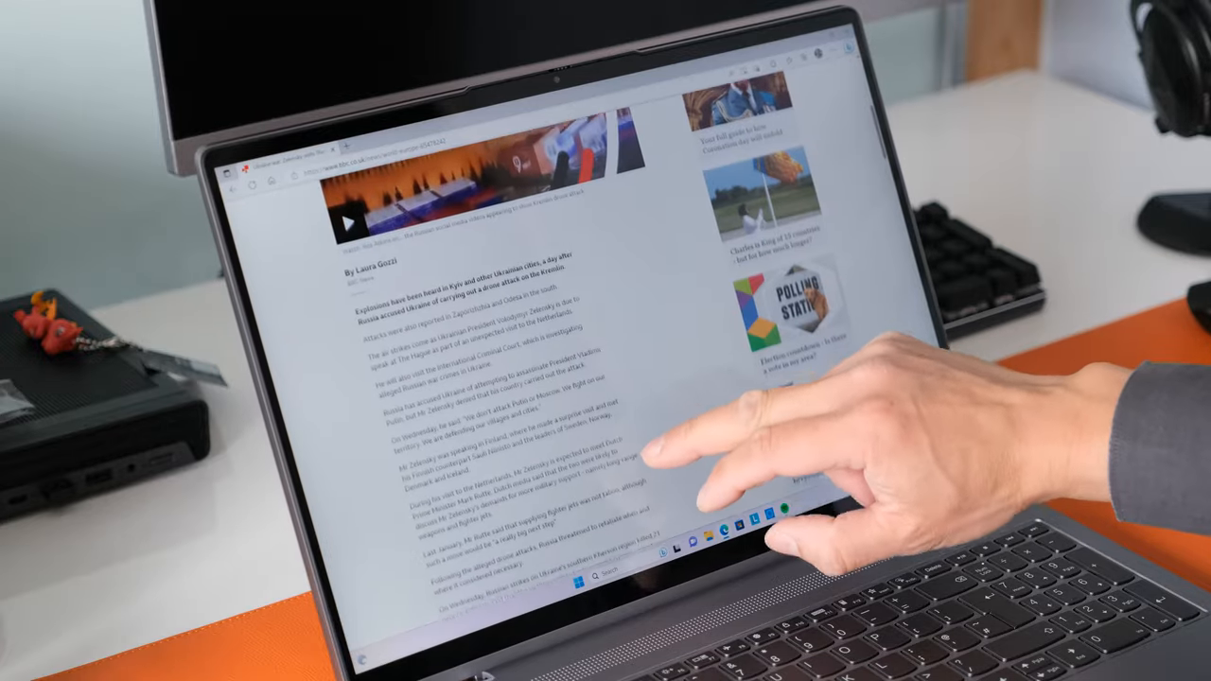
pyautogui.scroll(-3)
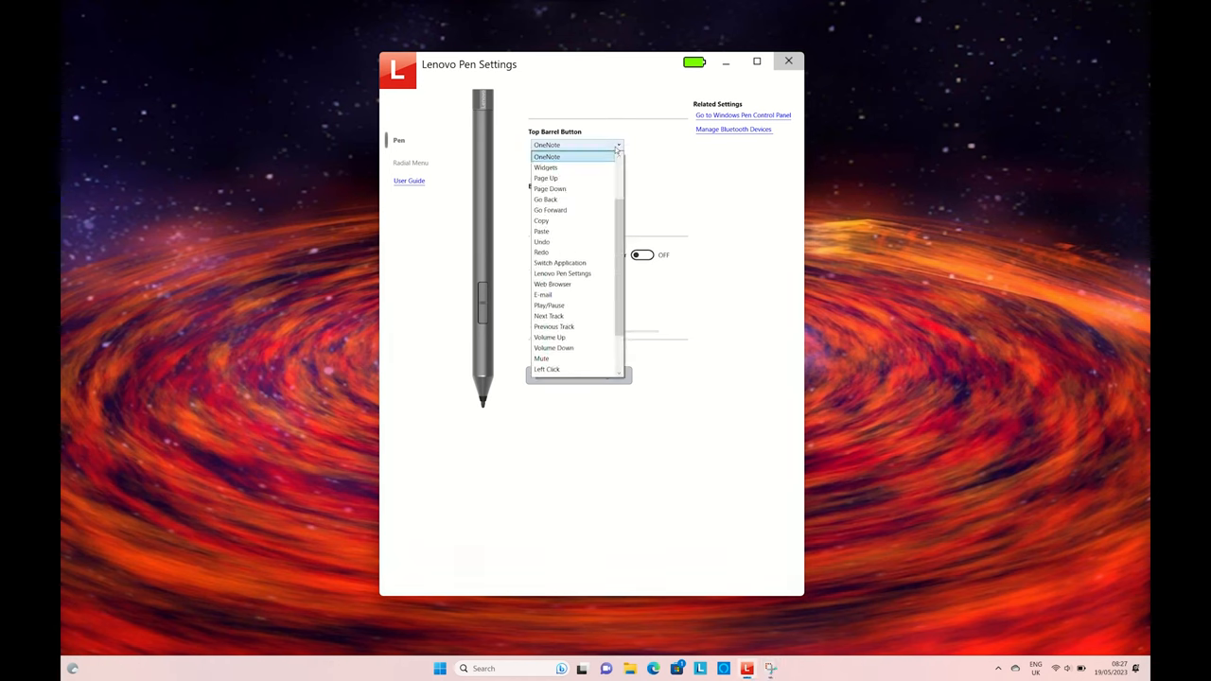
pyautogui.click(546, 178)
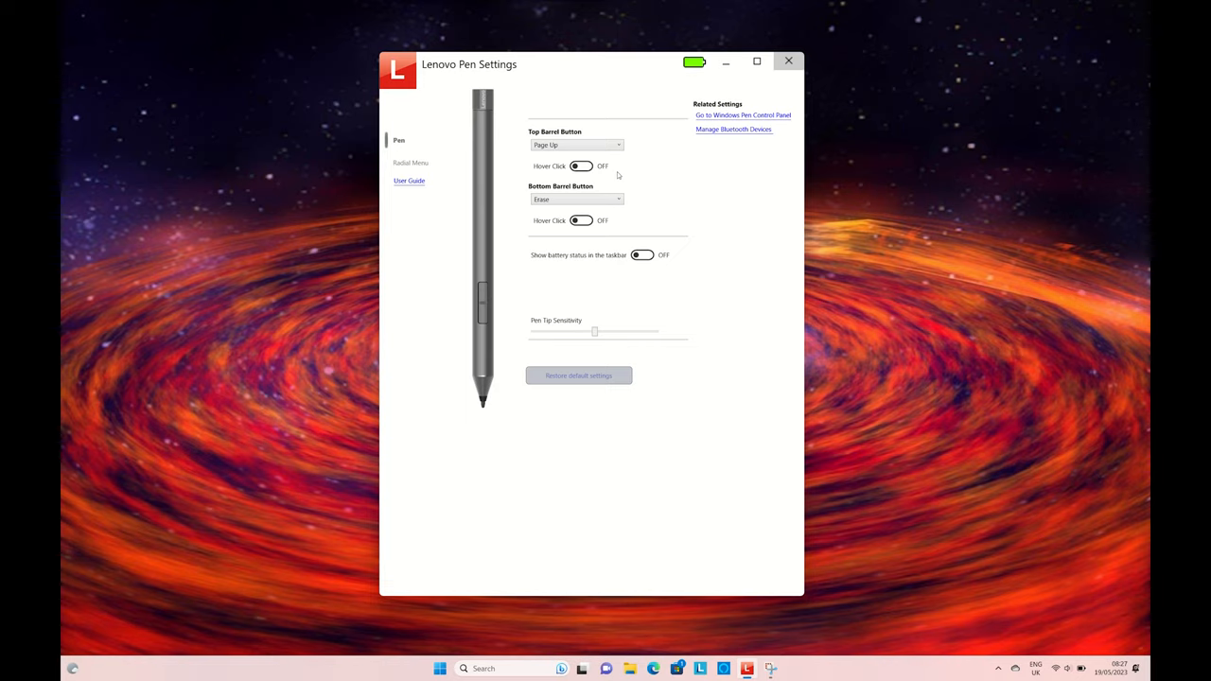
pyautogui.click(577, 199)
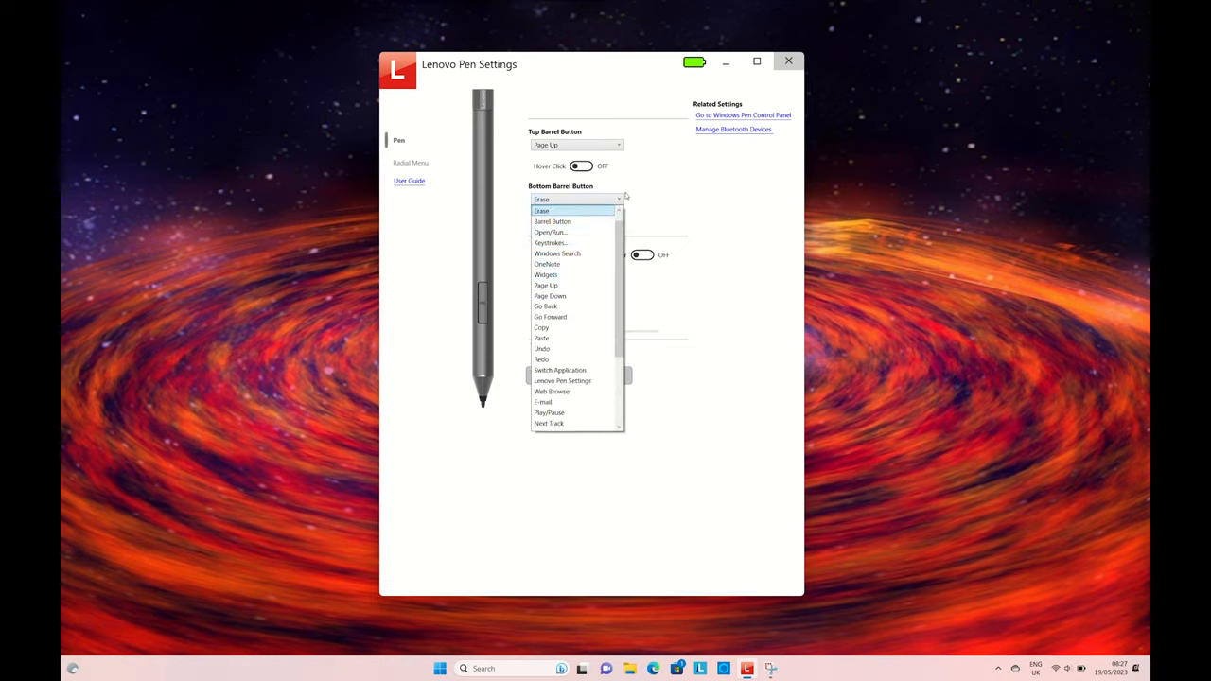